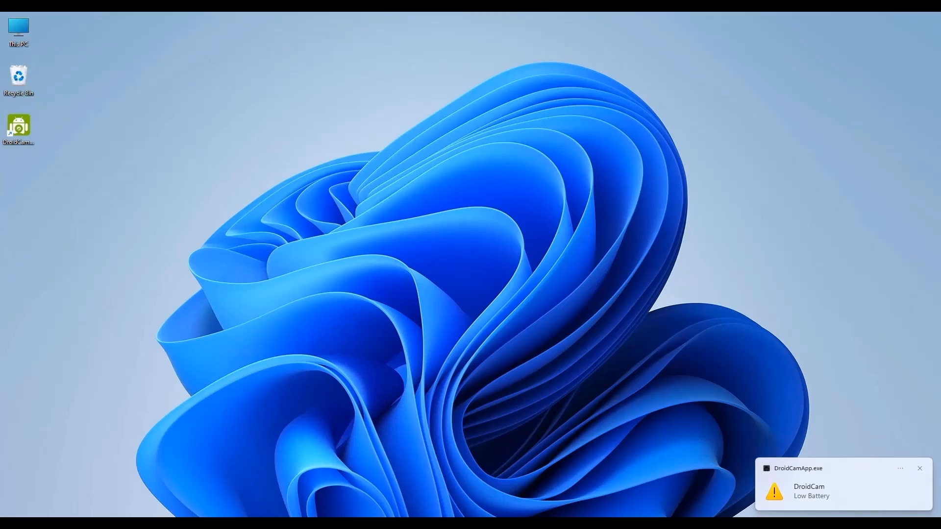
# - Open the Windows 11 Start menu from the taskbar
pyautogui.click(919, 468)
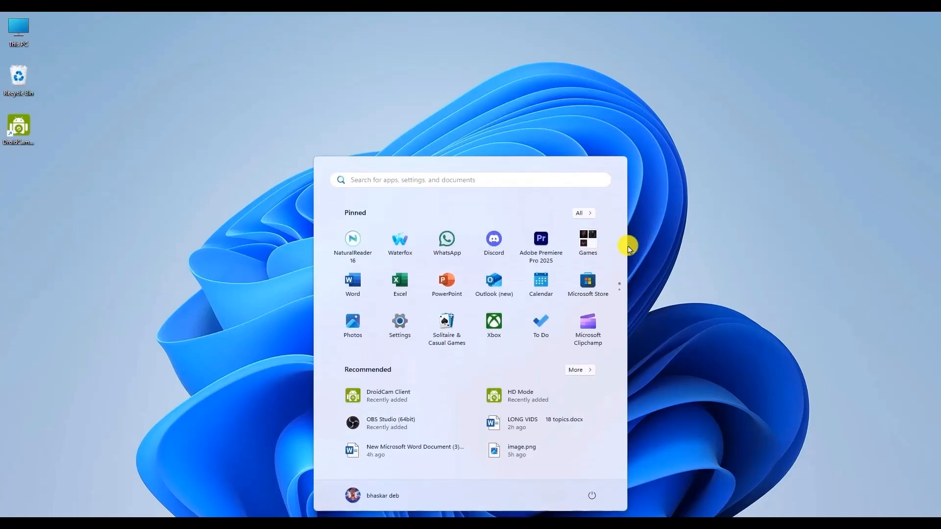
# - Search 'troubleshoot settings' and browse Other troubleshooters to find Camera
pyautogui.write('troubleshoot settings')
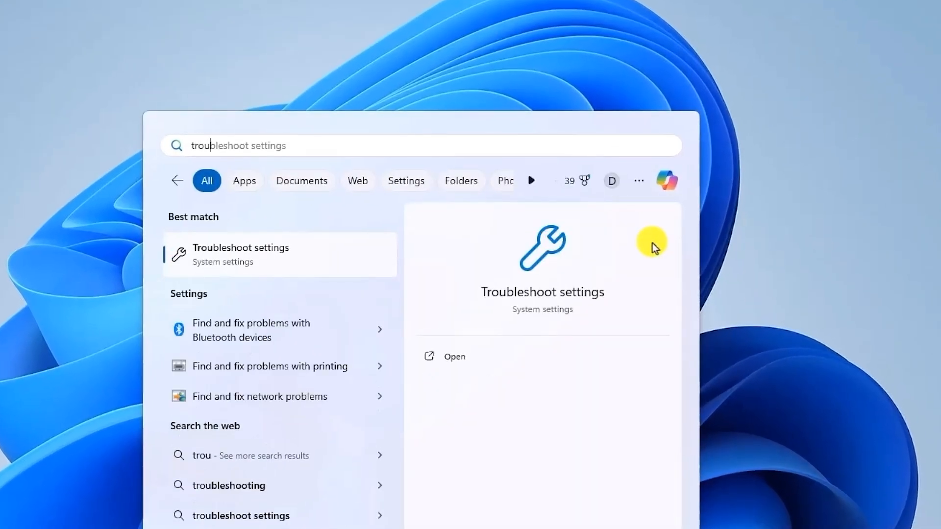
pyautogui.moveTo(273, 261)
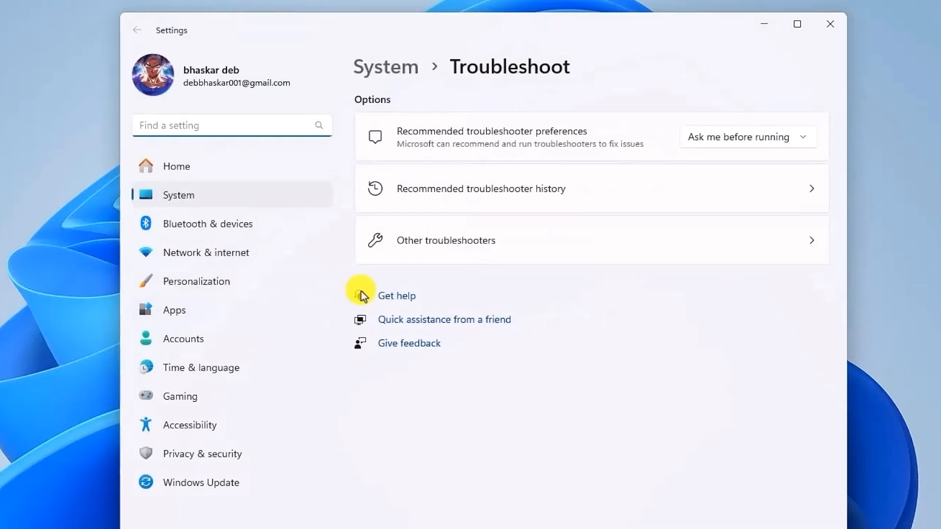
pyautogui.moveTo(629, 296)
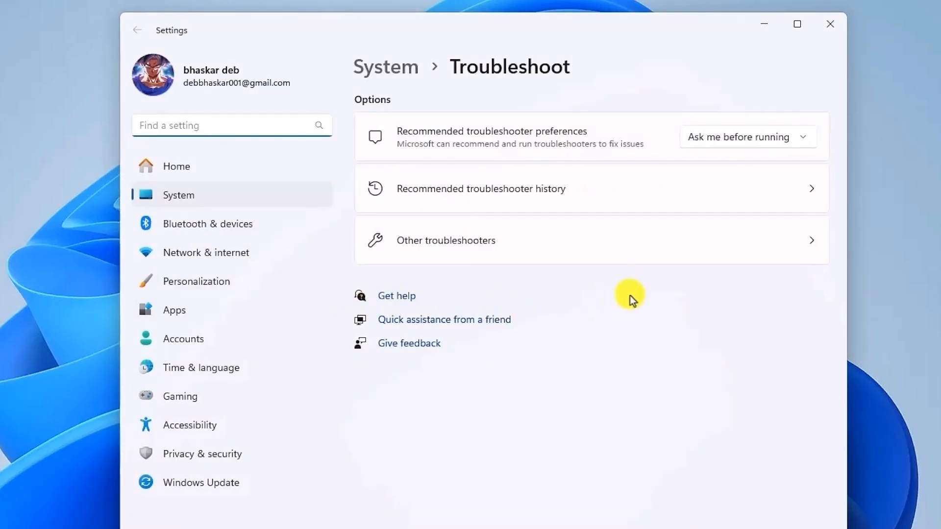
pyautogui.moveTo(582, 244)
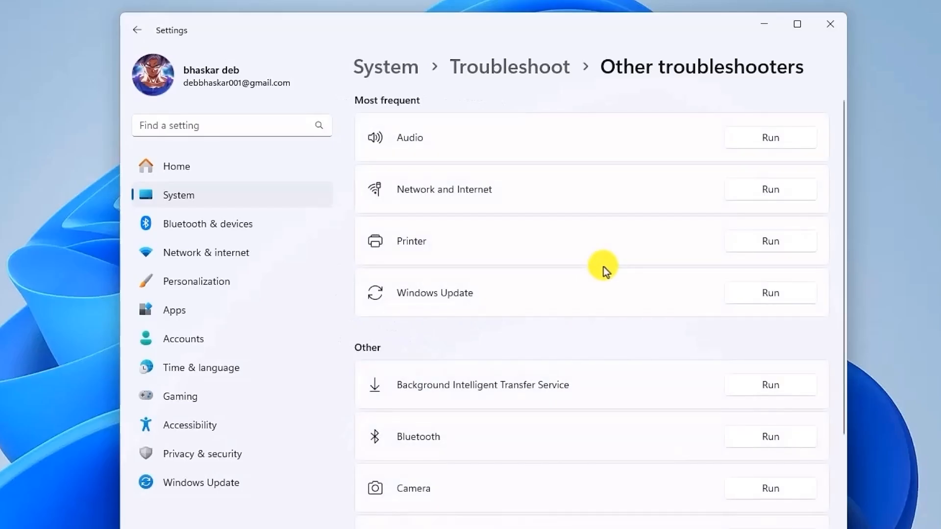
pyautogui.scroll(-3)
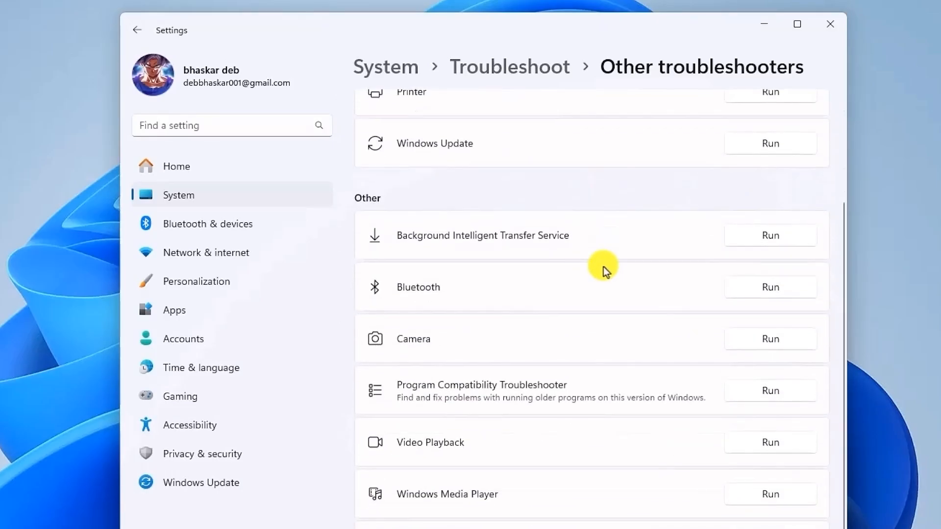
pyautogui.scroll(3)
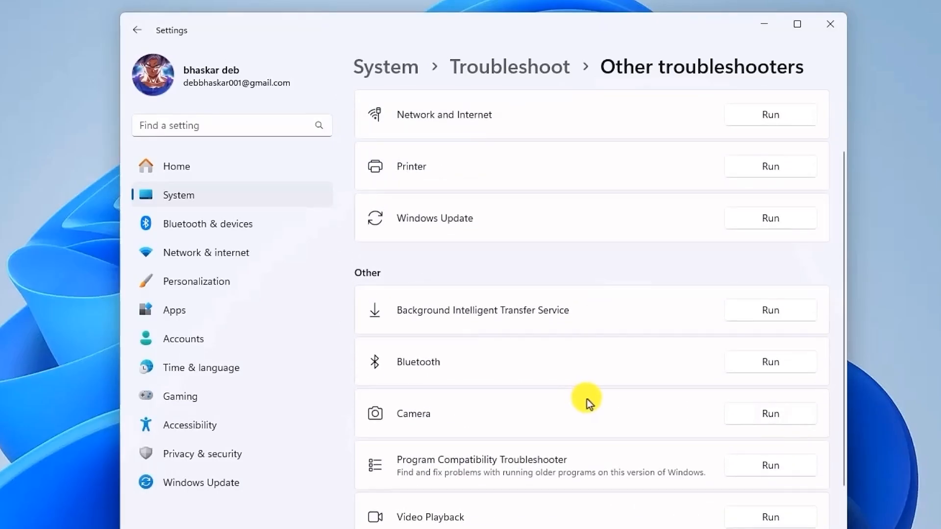
pyautogui.moveTo(773, 399)
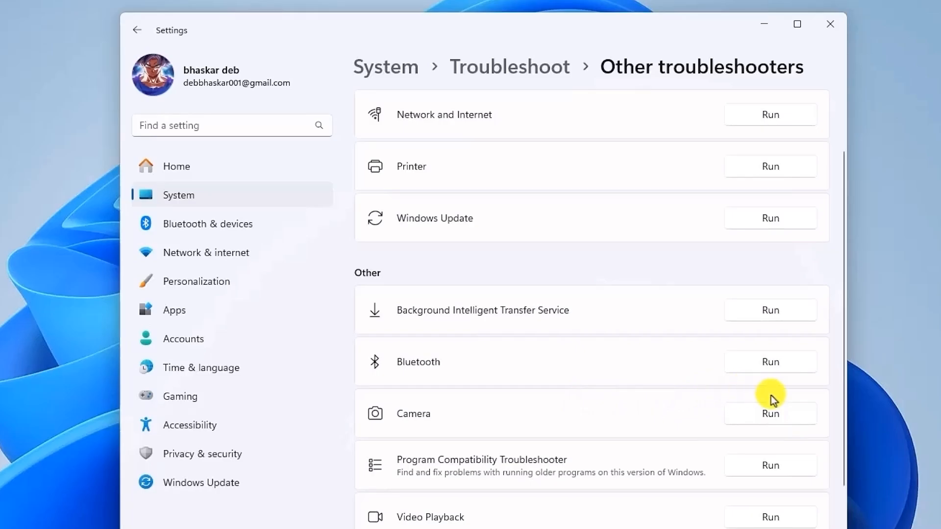
pyautogui.moveTo(794, 418)
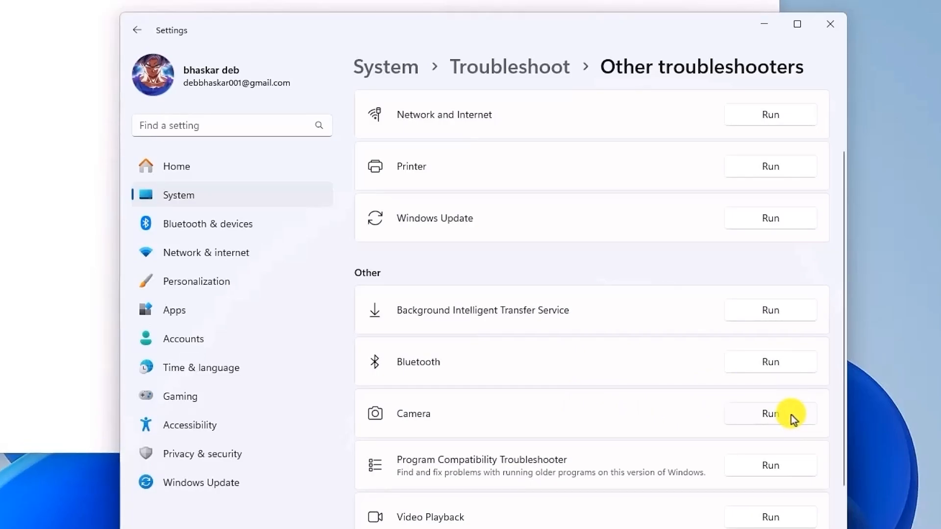
pyautogui.moveTo(613, 193)
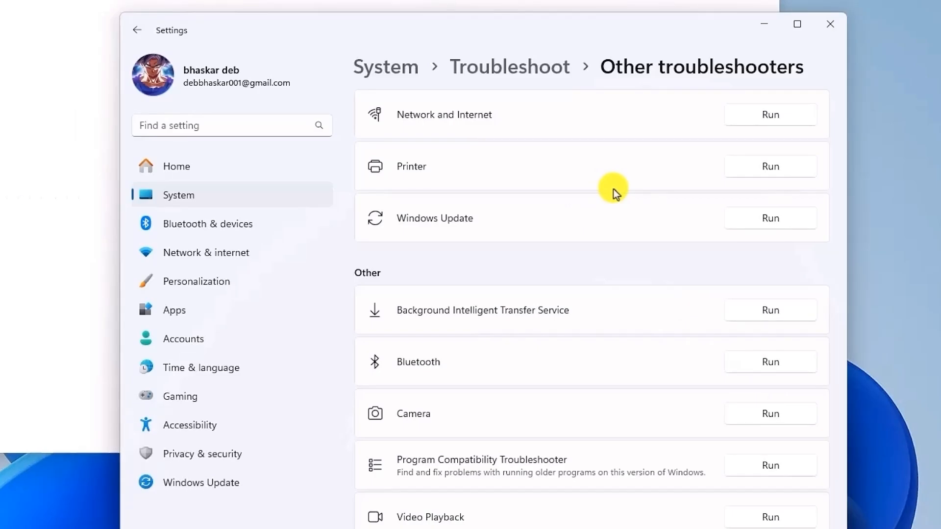
pyautogui.moveTo(358, 3)
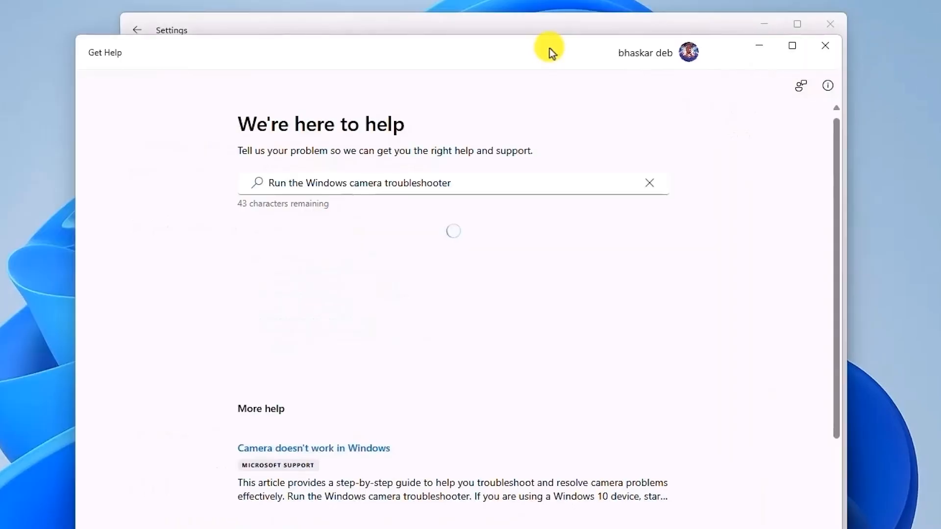
pyautogui.moveTo(519, 299)
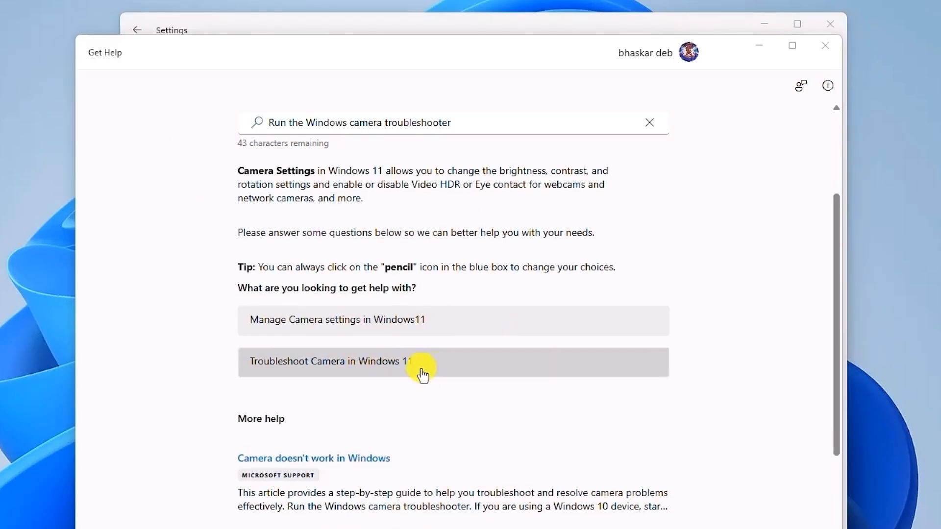
pyautogui.moveTo(345, 356)
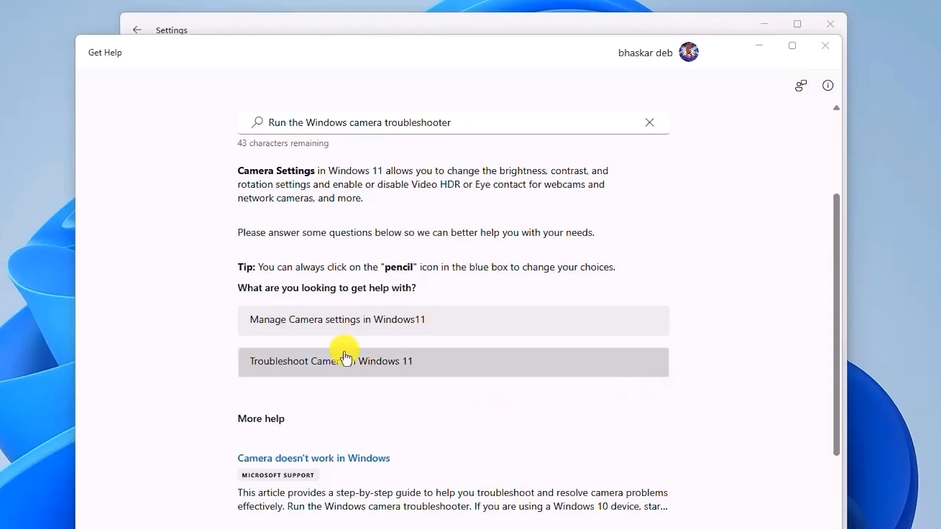
# - Run 'Troubleshoot Camera in Windows 11' choosing 'I'm not sure what's wrong', then close Get Help
pyautogui.click(329, 362)
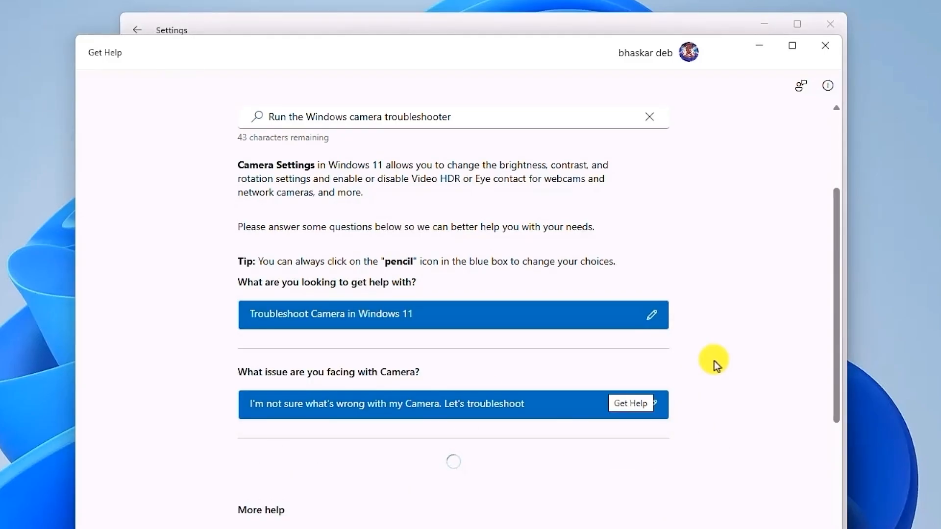
pyautogui.click(630, 403)
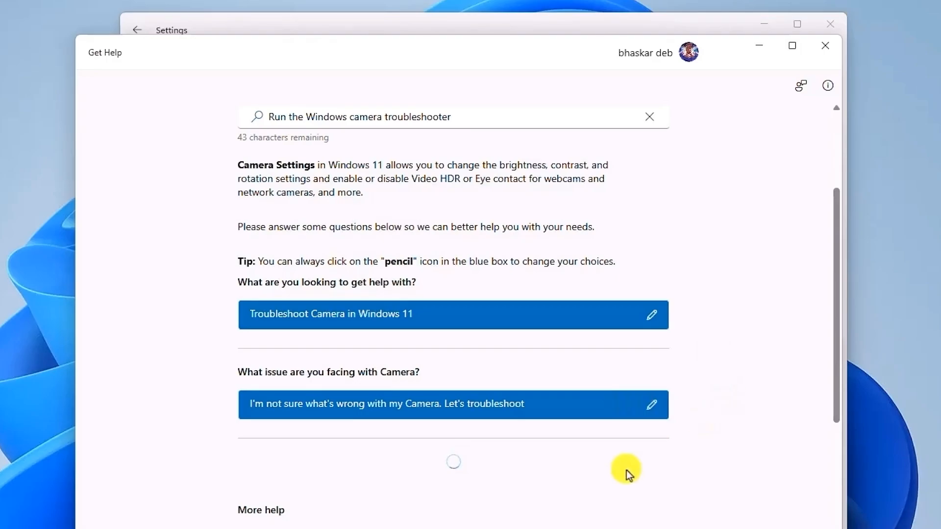
pyautogui.scroll(-3)
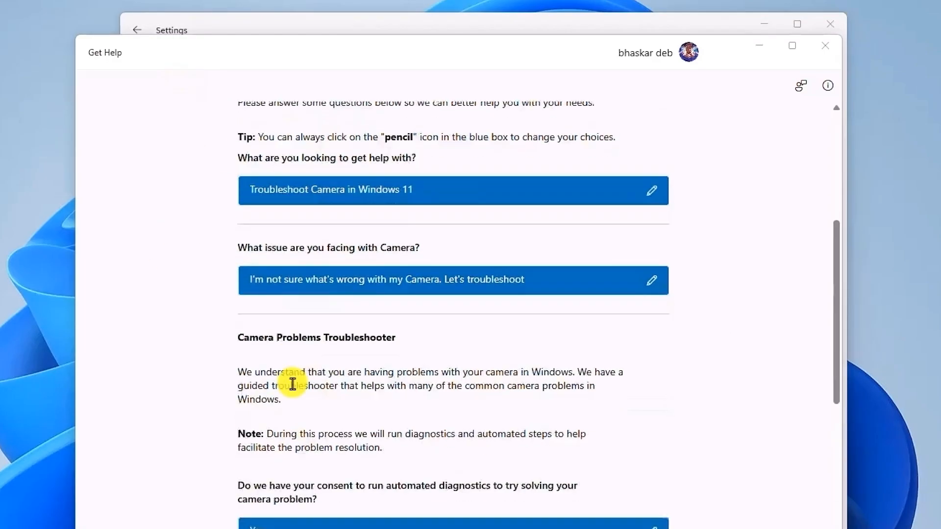
pyautogui.scroll(-3)
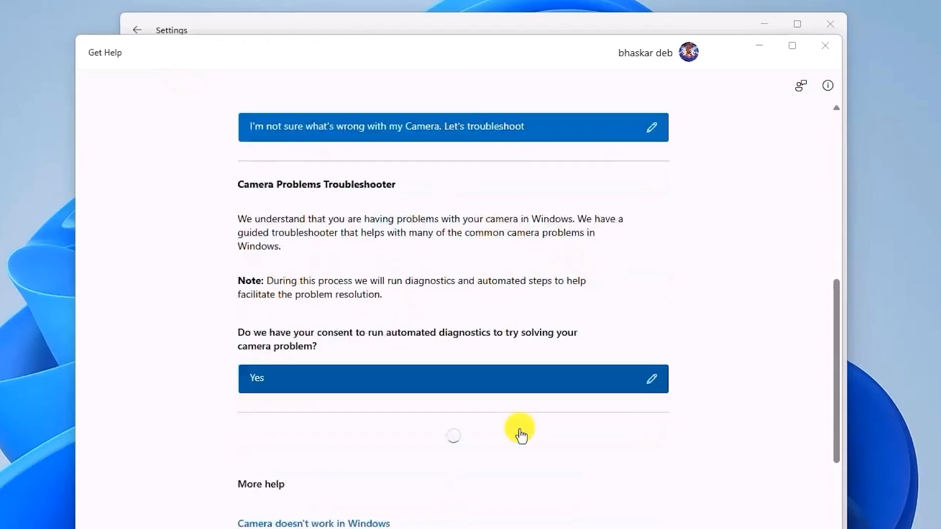
pyautogui.click(824, 45)
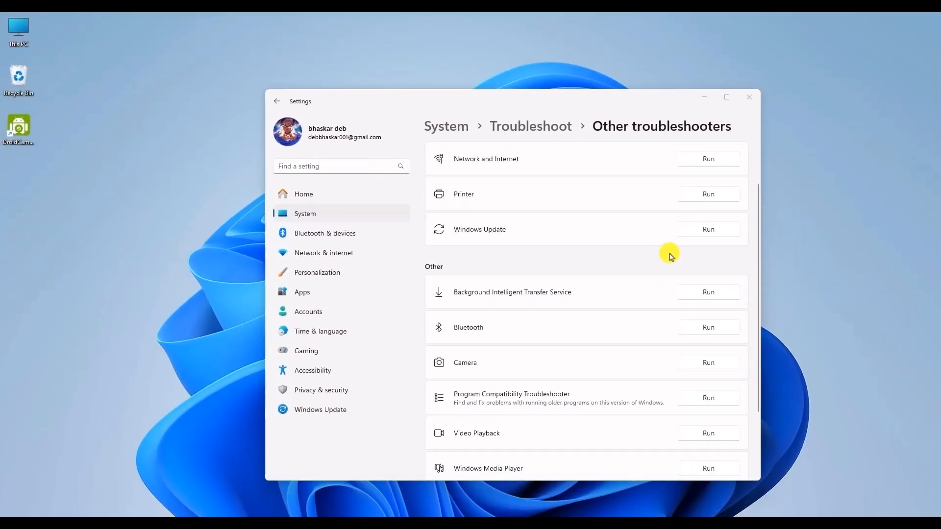
# - Close Settings and search Start for Device Manager
pyautogui.click(749, 97)
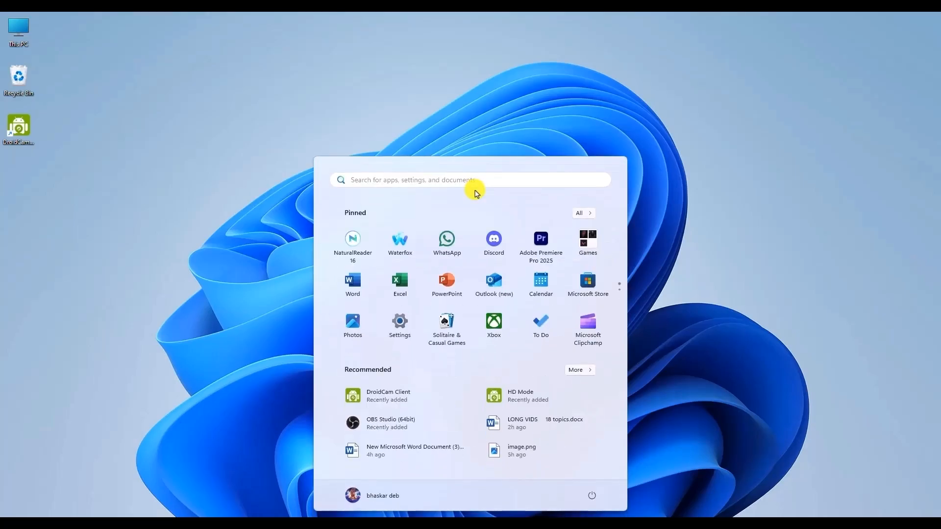
pyautogui.write('descript')
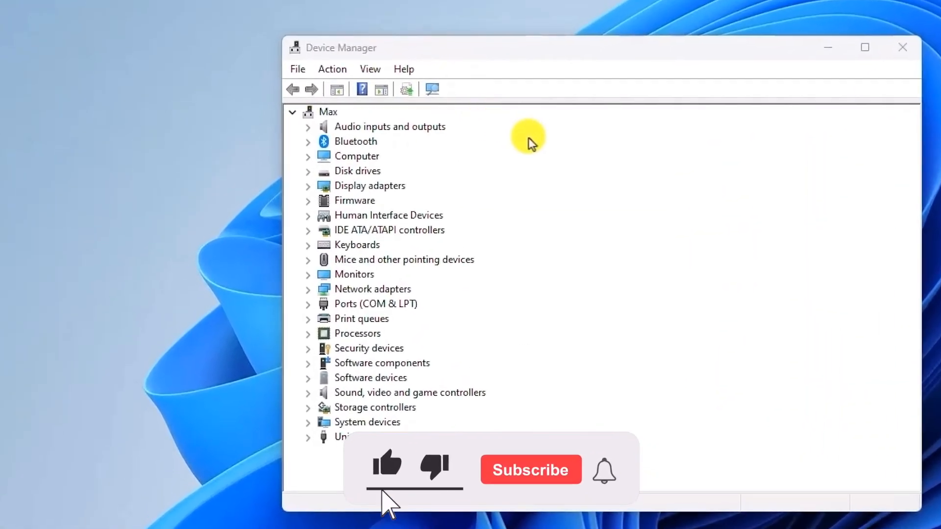
# - Show all device categories, expand Cameras, and open Front Camera's context menu
pyautogui.click(530, 470)
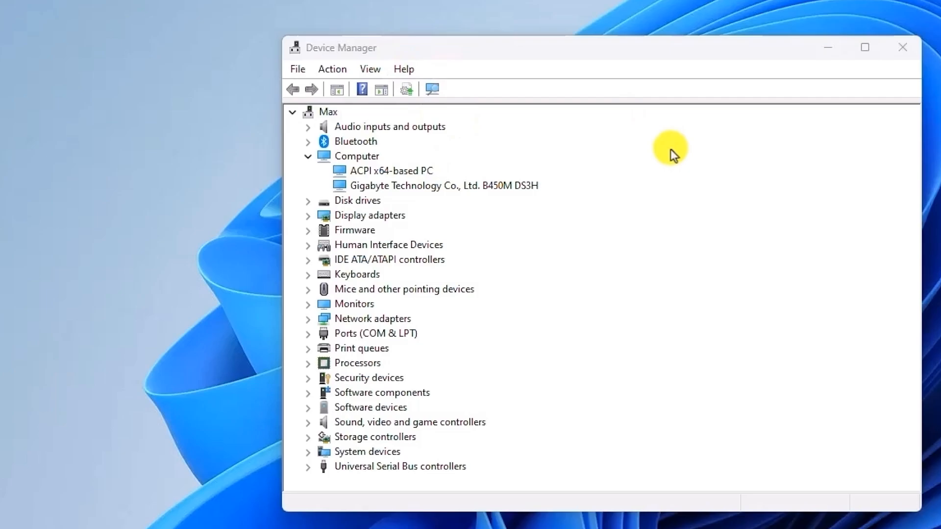
pyautogui.moveTo(653, 163)
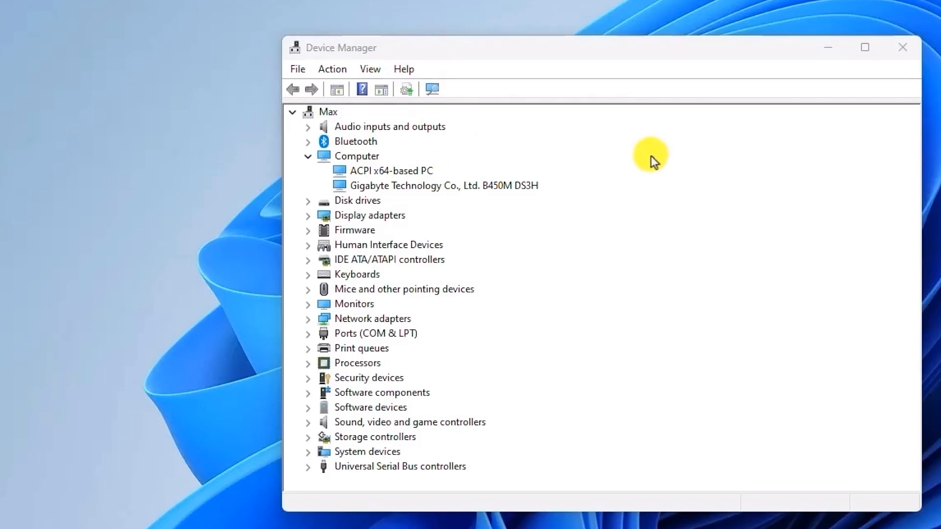
pyautogui.click(369, 68)
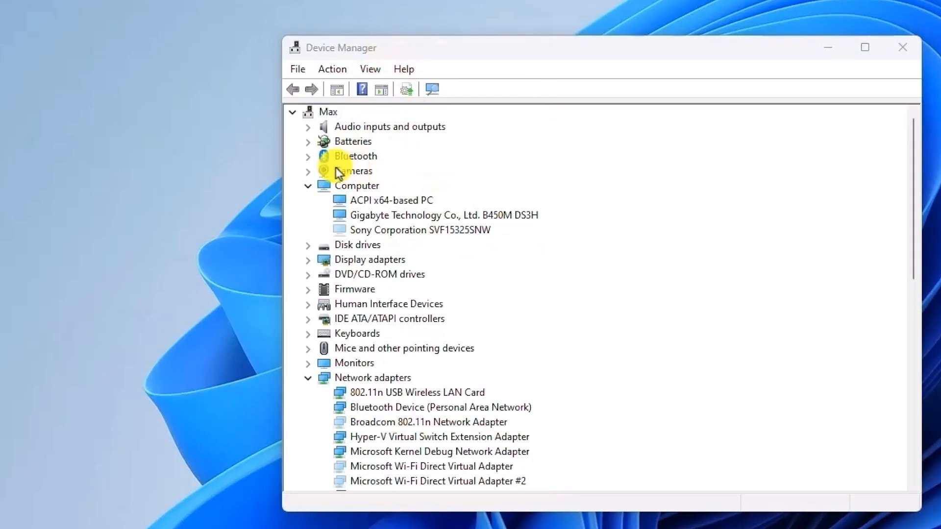
pyautogui.moveTo(351, 174)
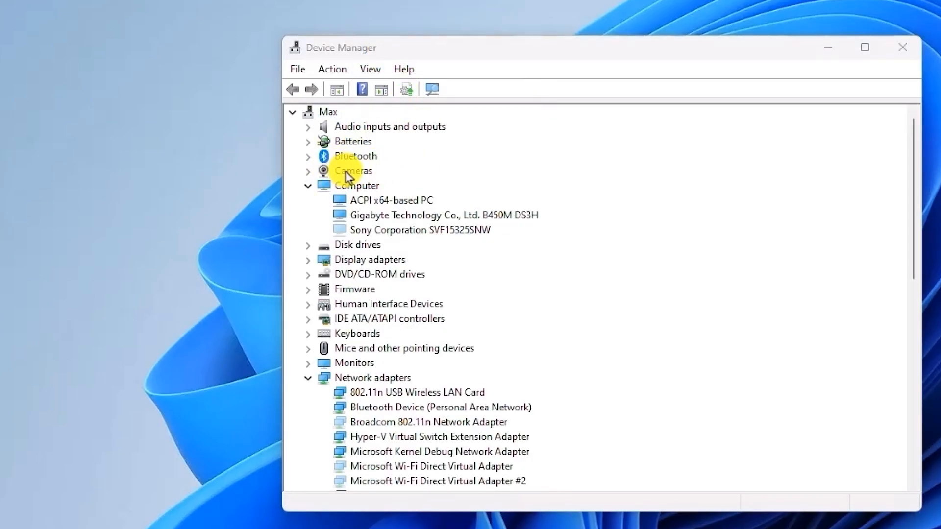
pyautogui.click(308, 170)
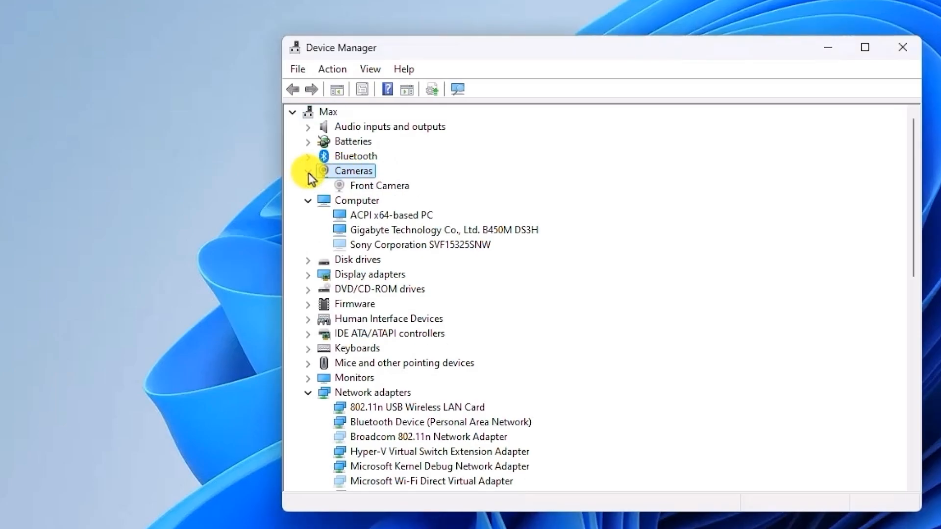
pyautogui.moveTo(388, 189)
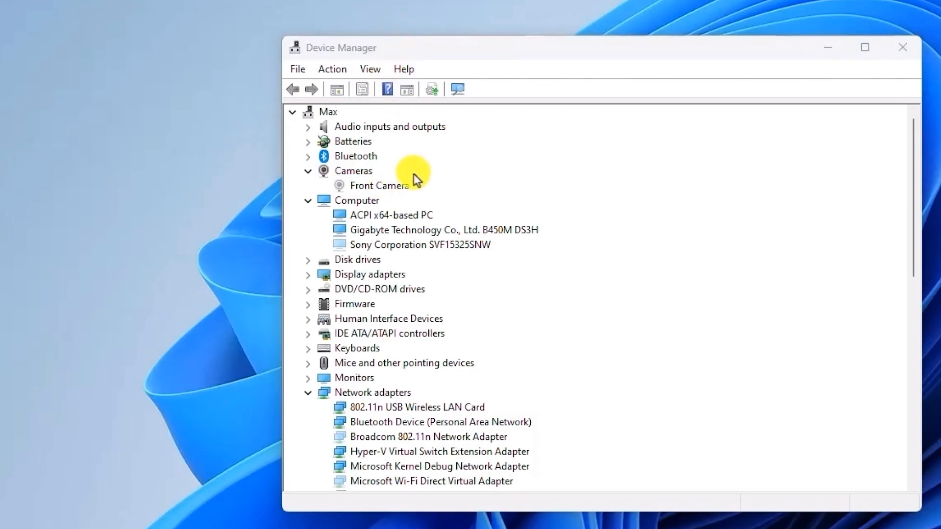
pyautogui.rightClick(379, 184)
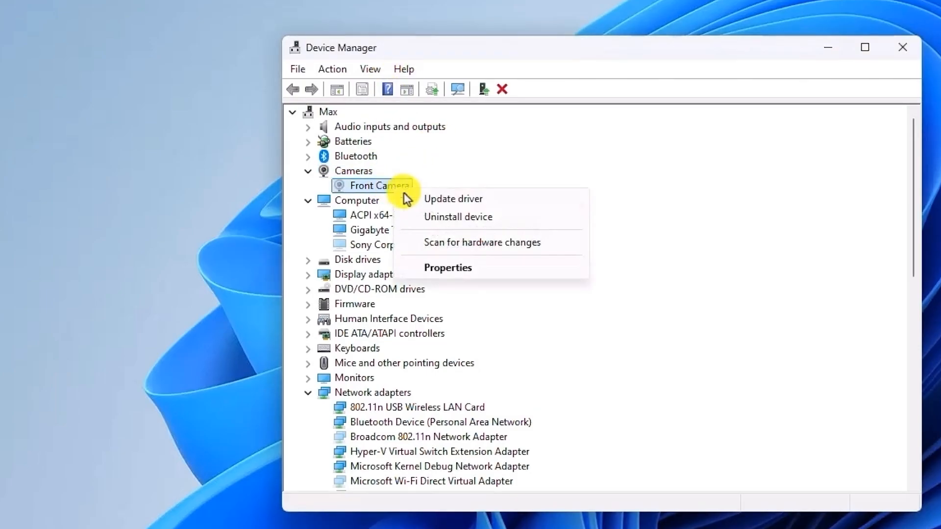
# - Update Front Camera's driver manually, choosing Cameras and then USB Video Device
pyautogui.click(453, 198)
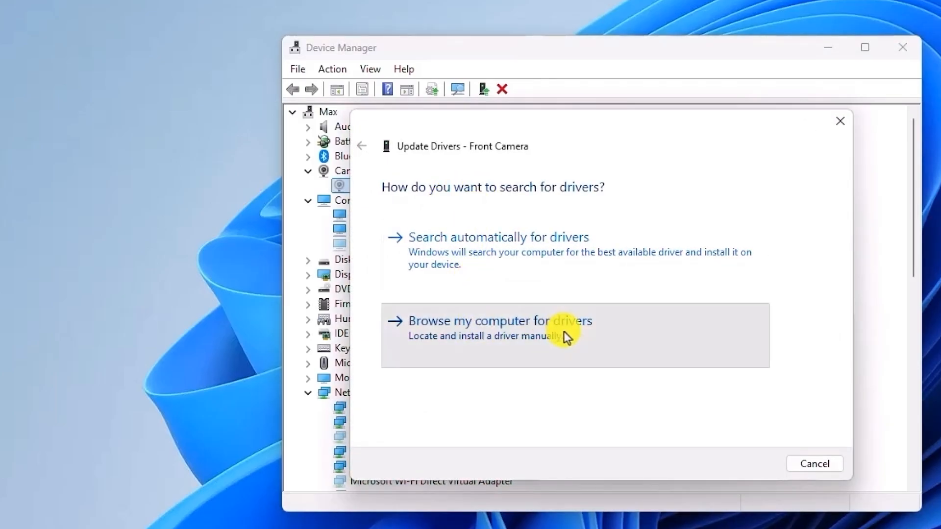
pyautogui.click(499, 321)
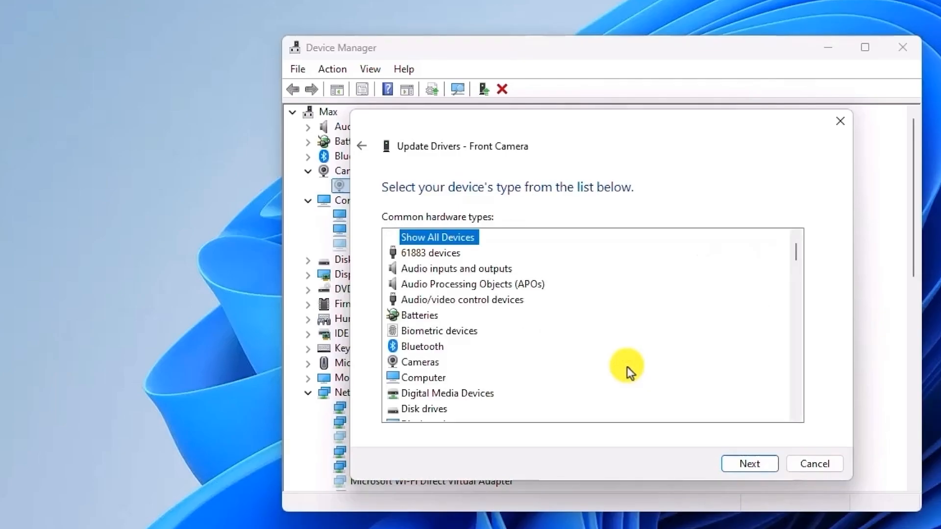
pyautogui.moveTo(448, 291)
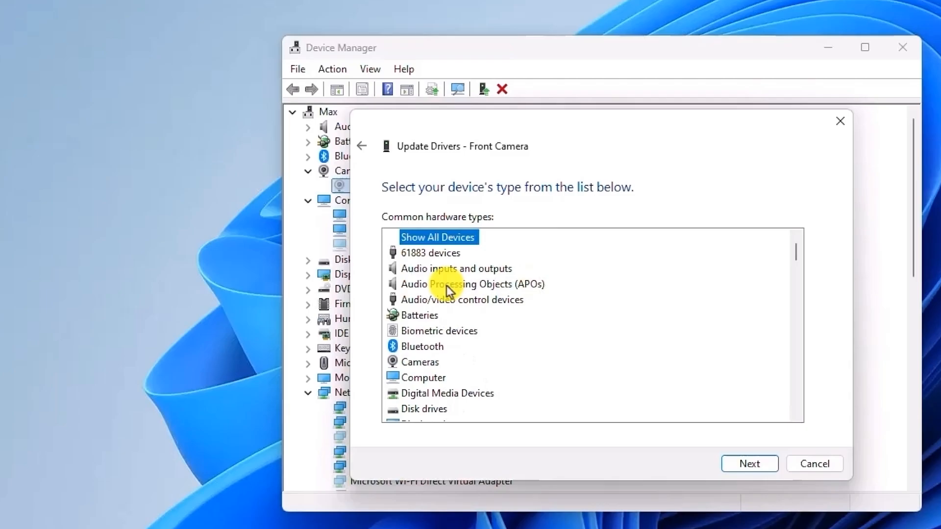
pyautogui.moveTo(433, 362)
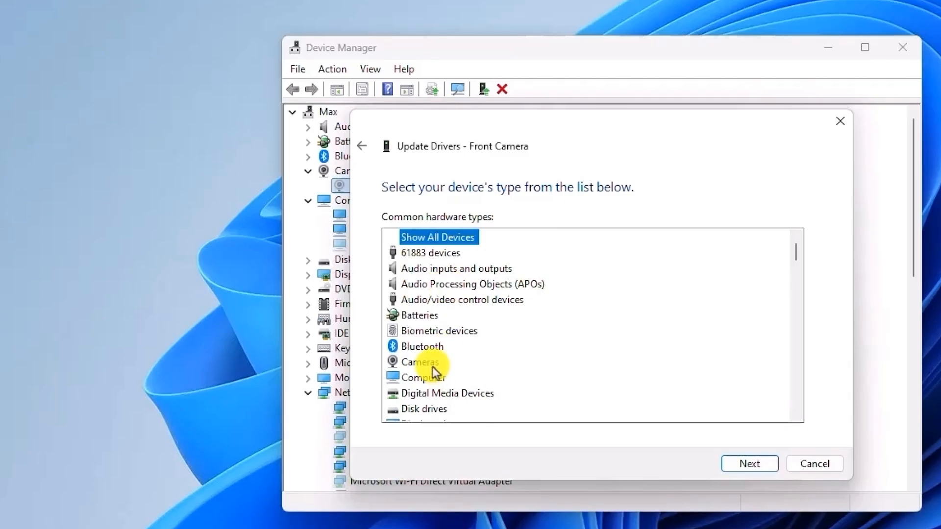
pyautogui.click(422, 361)
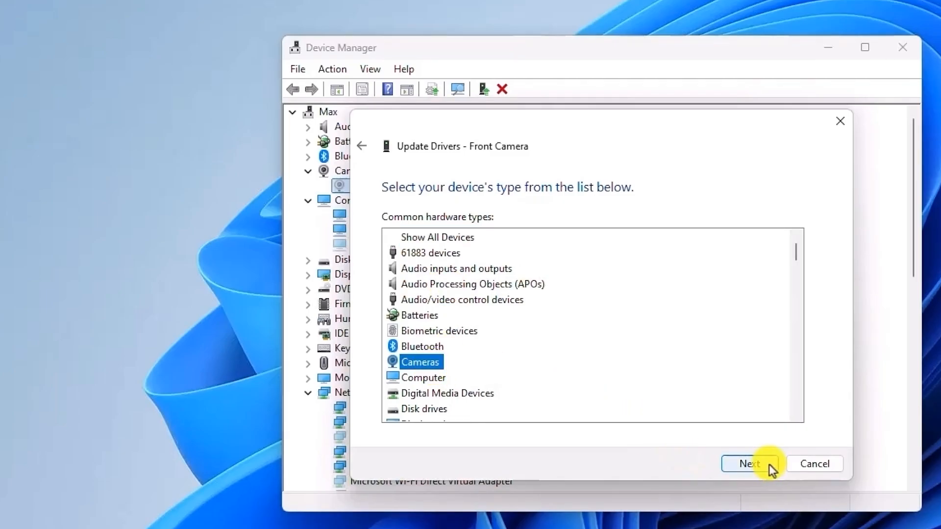
pyautogui.click(749, 463)
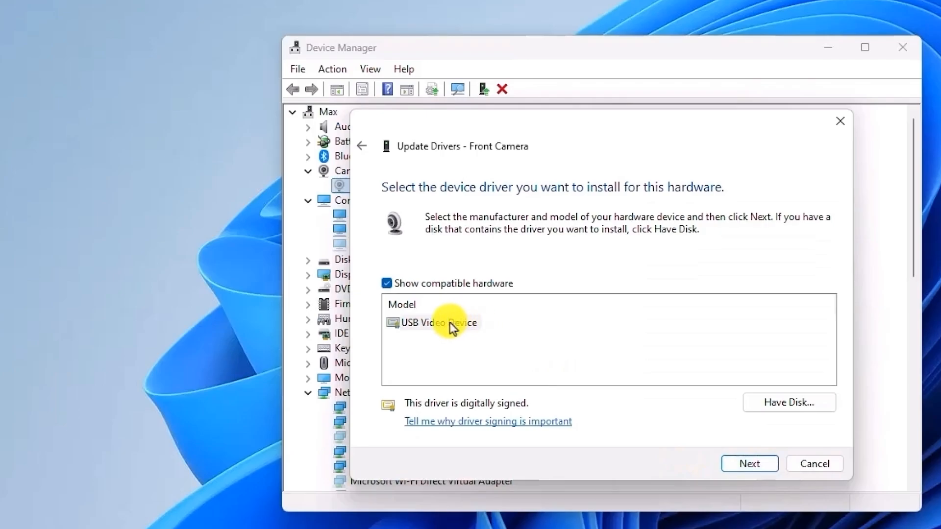
pyautogui.click(433, 322)
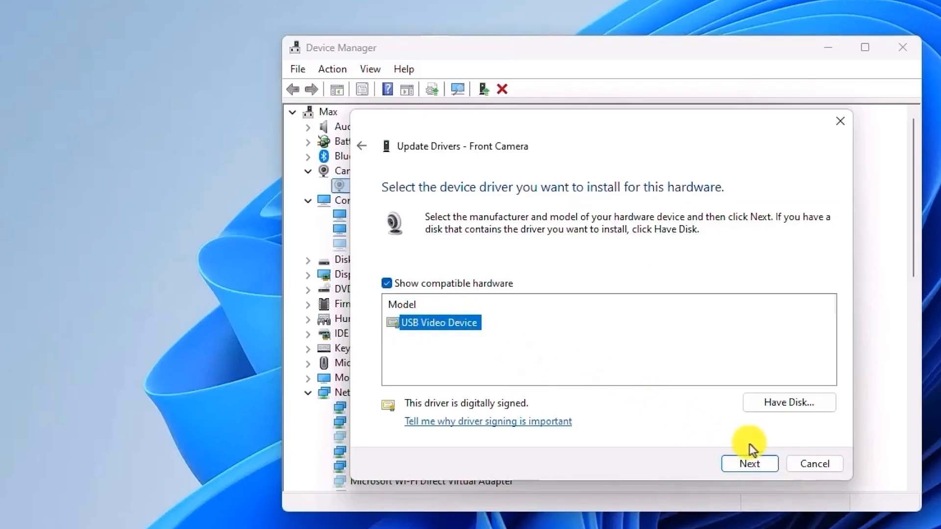
pyautogui.click(748, 463)
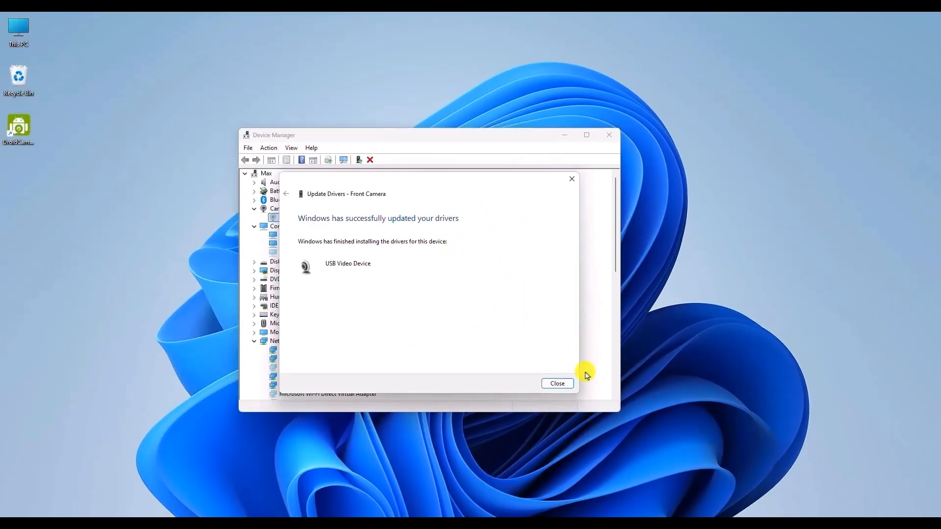
pyautogui.moveTo(404, 271)
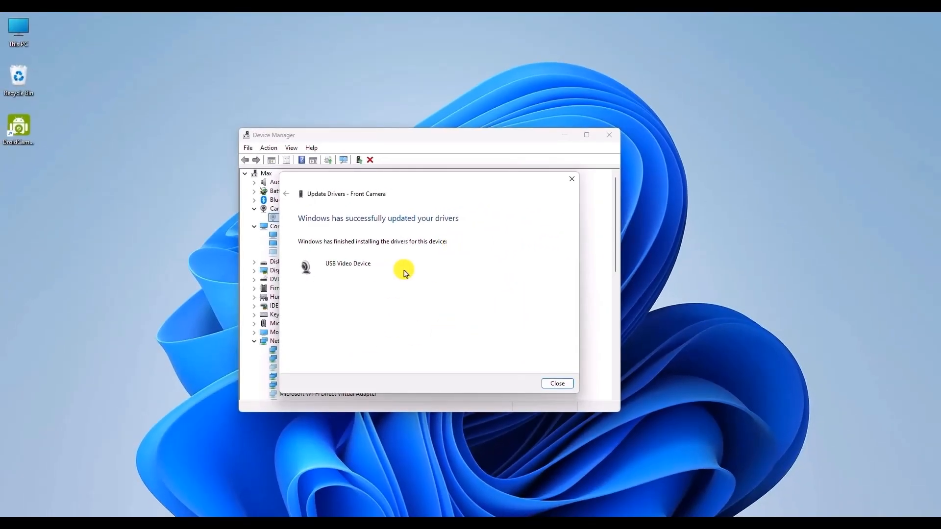
pyautogui.moveTo(570, 384)
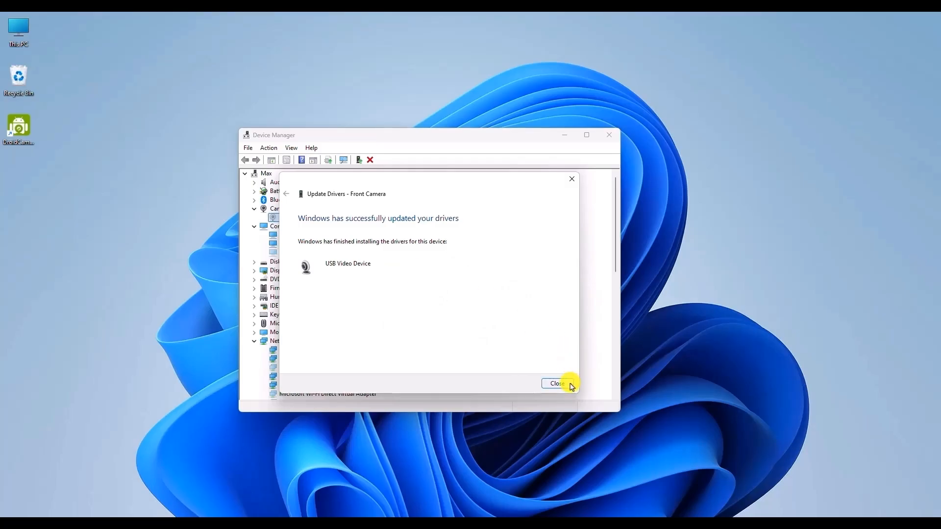
# - Dismiss the driver update success message and close Device Manager
pyautogui.click(555, 384)
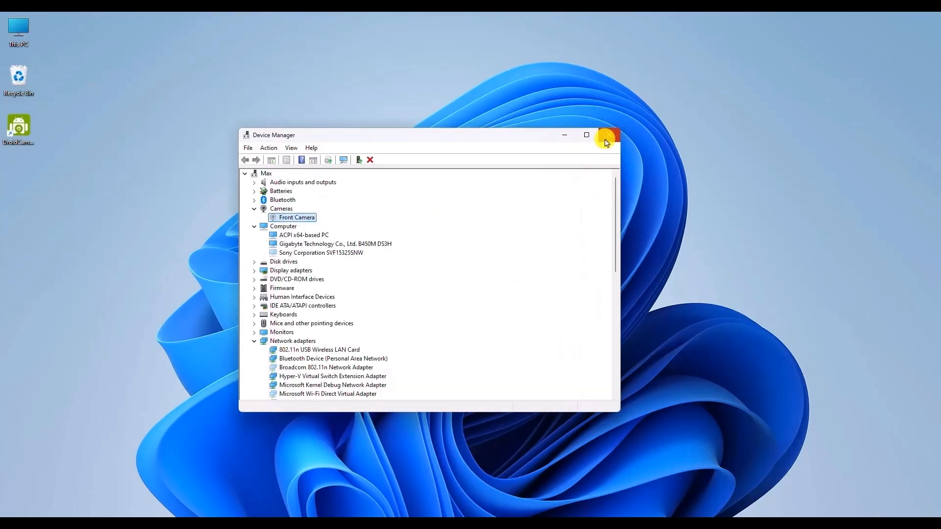
pyautogui.click(608, 134)
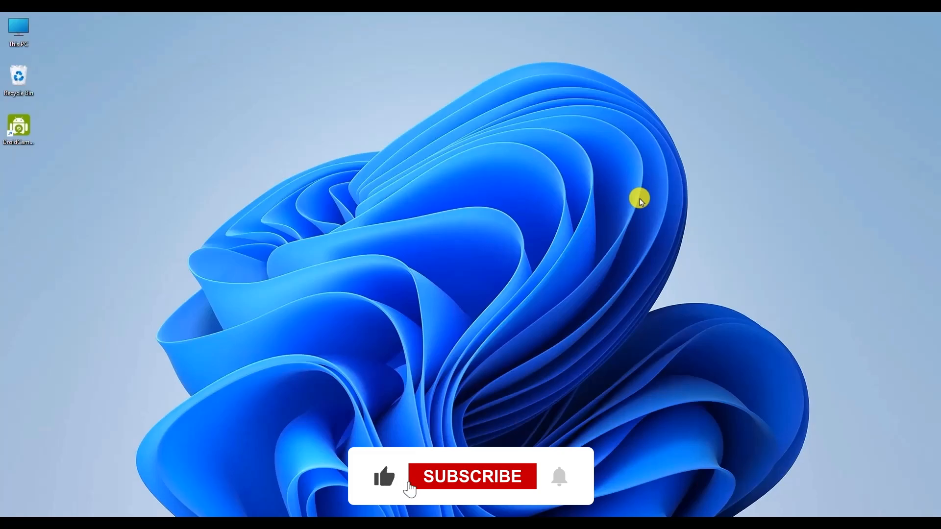
pyautogui.click(472, 476)
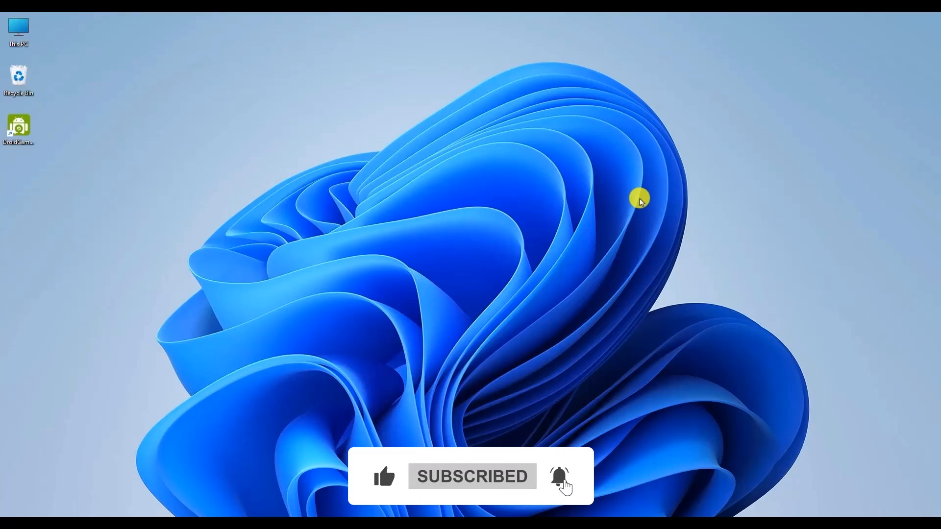